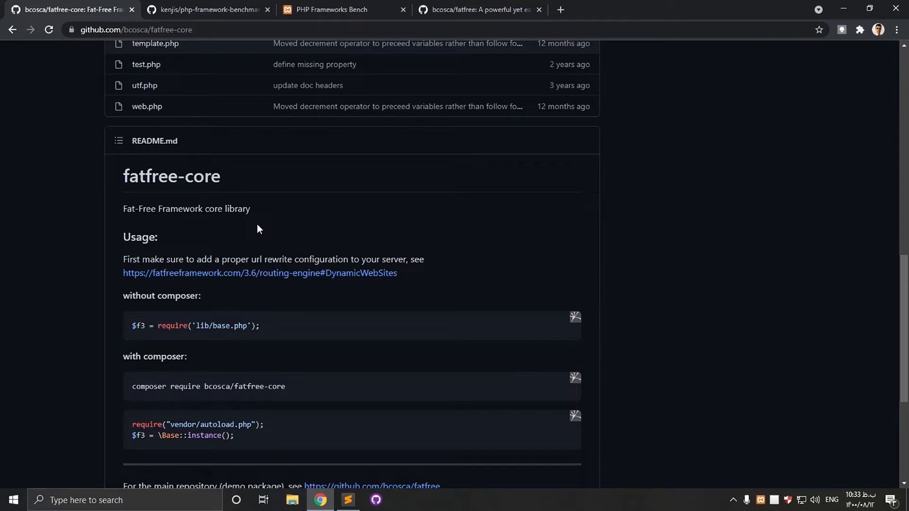
mouse_move(185, 227)
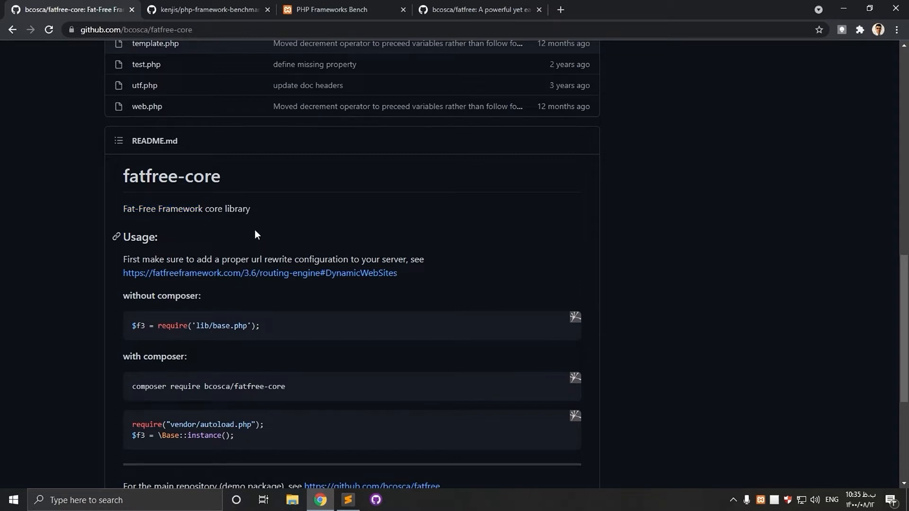
mouse_move(236, 231)
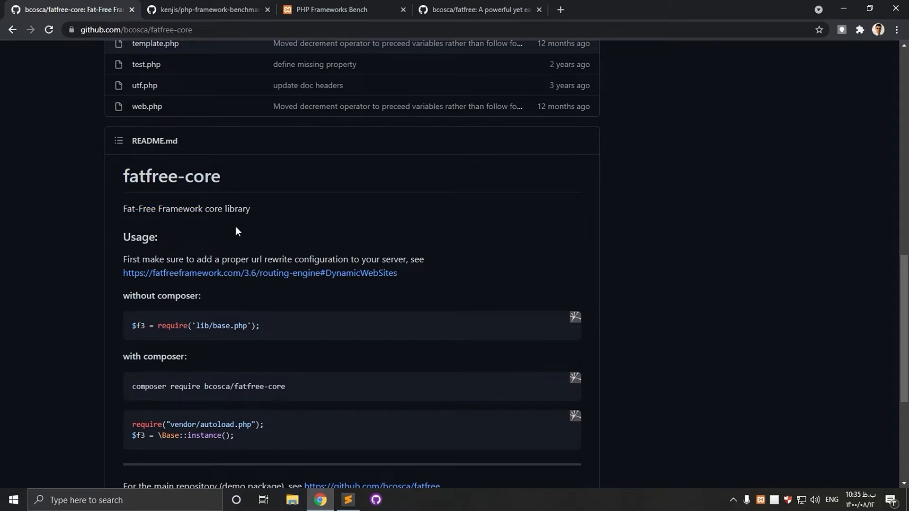
Review the kenjis php-framework-benchmark Hello World results, noting fatfree-3.5 at about 965 requests/sec
scroll("down", 3)
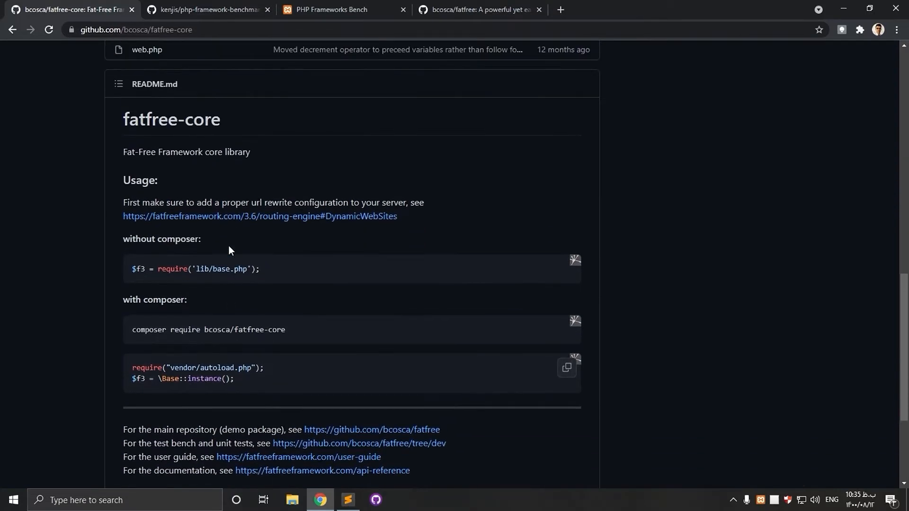
scroll("up", 3)
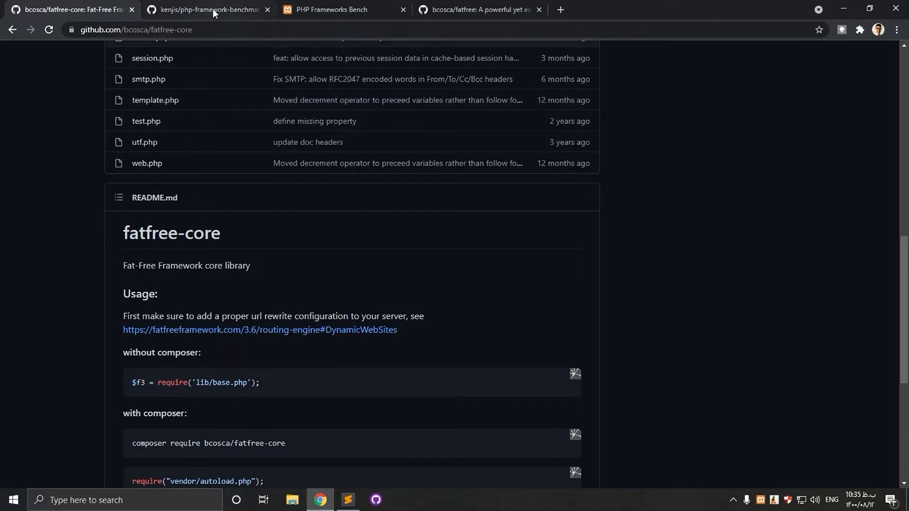
left_click(208, 10)
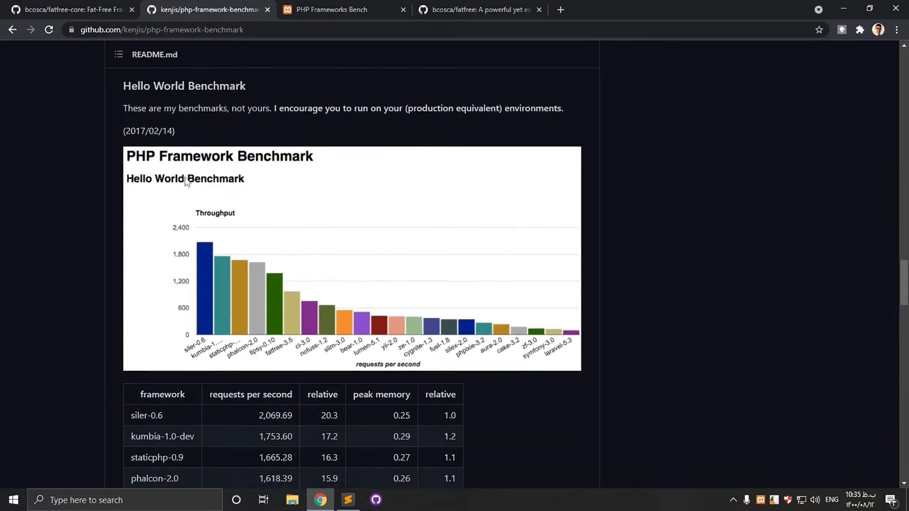
scroll("down", 3)
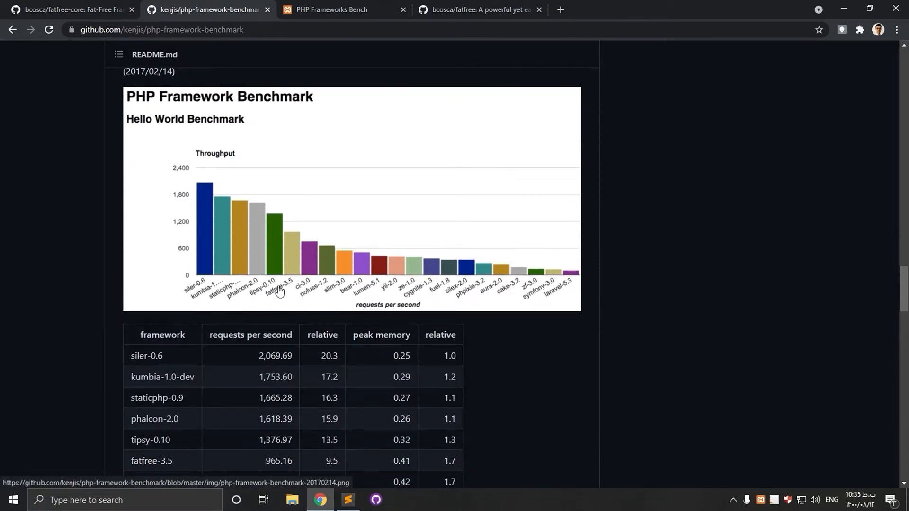
mouse_move(223, 290)
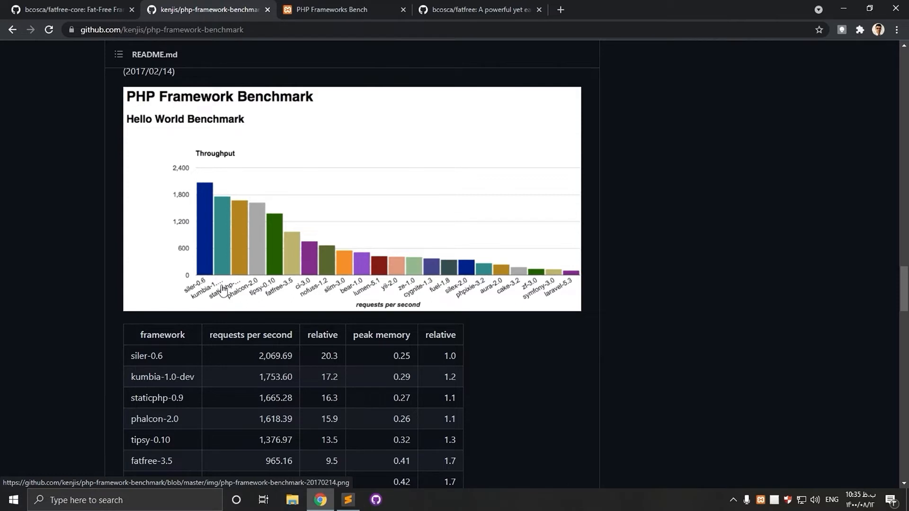
mouse_move(301, 296)
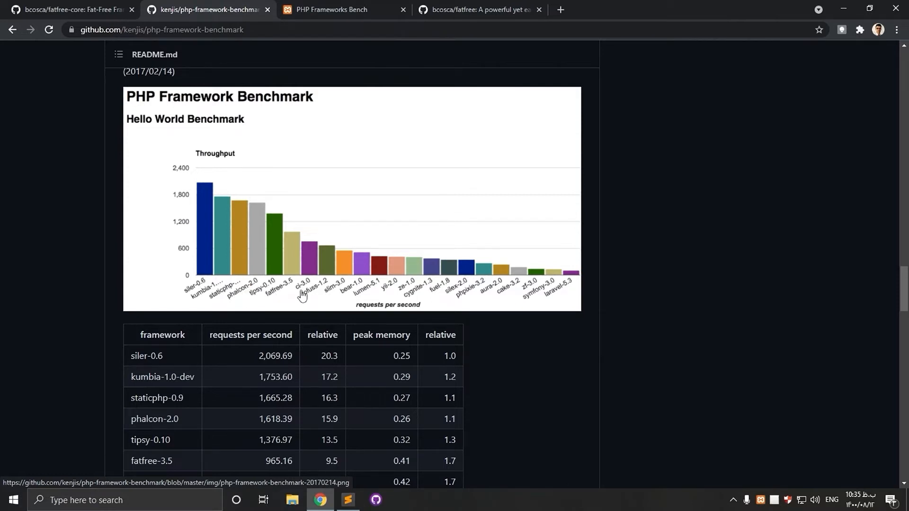
mouse_move(377, 284)
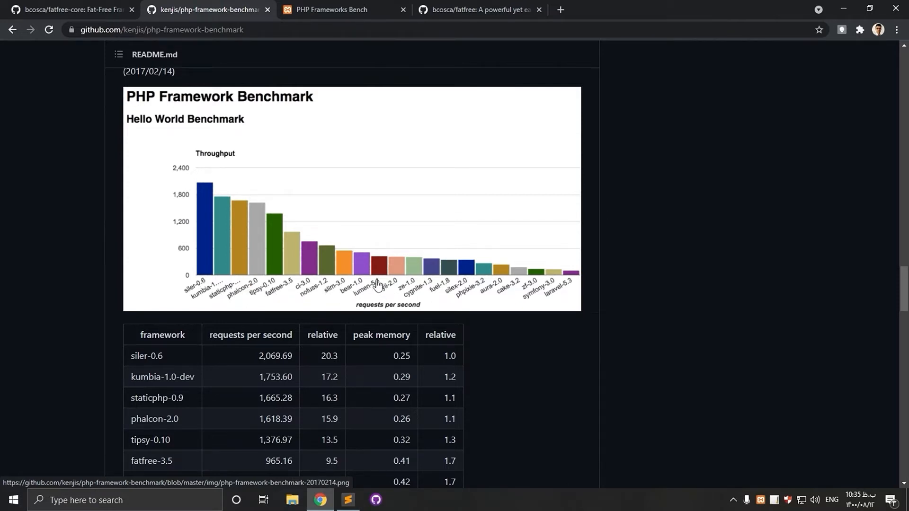
mouse_move(467, 288)
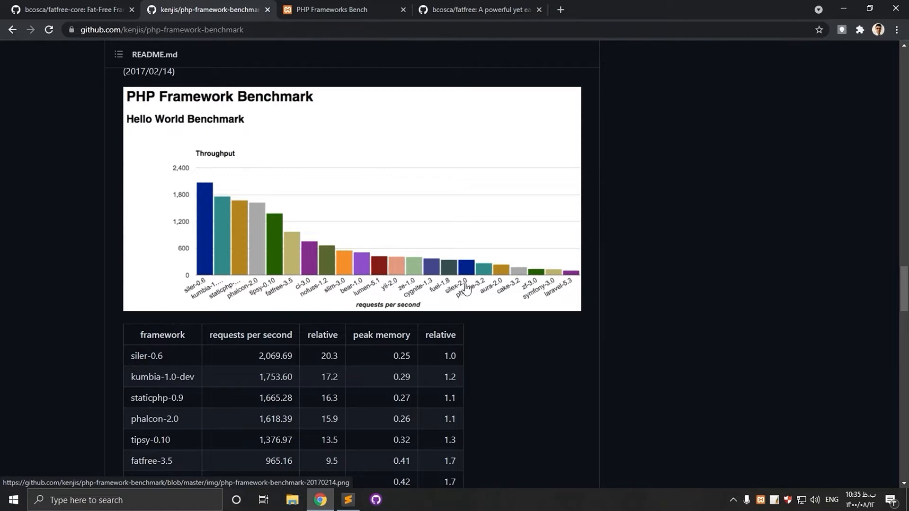
mouse_move(345, 284)
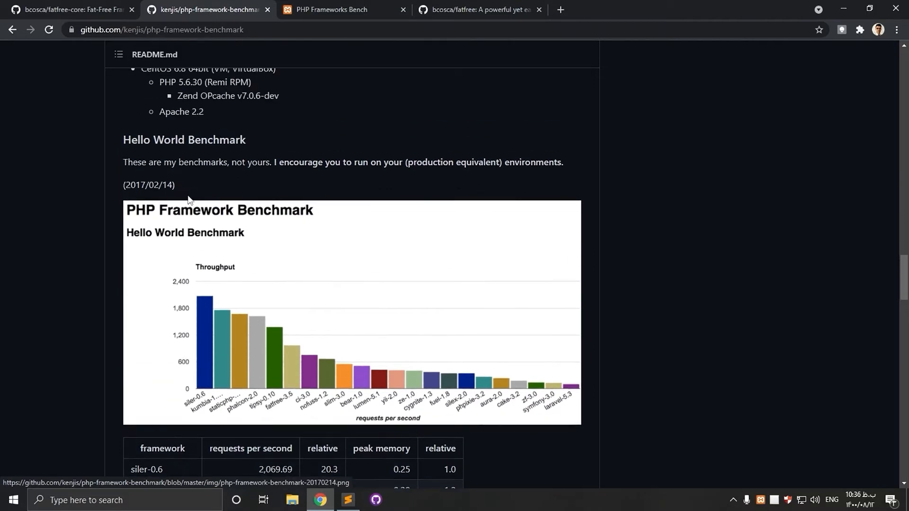
double_click(148, 185)
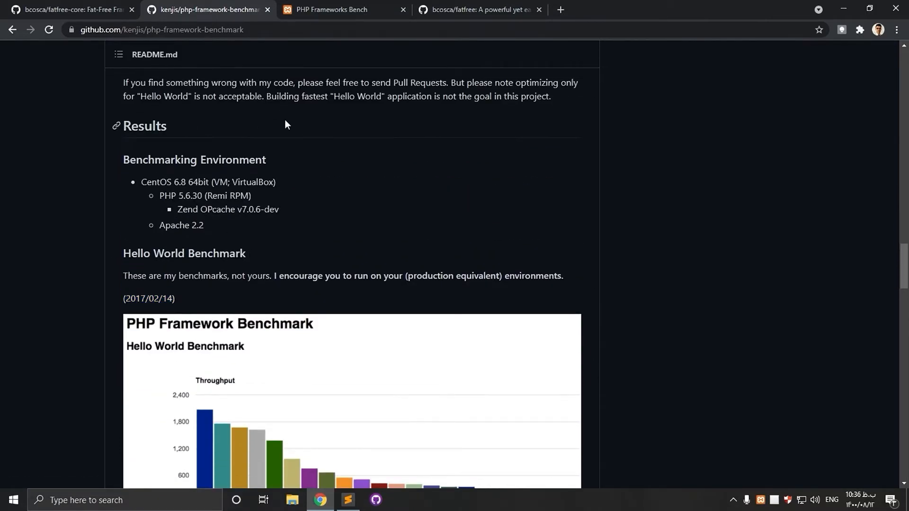
Switch to the local PHP Frameworks Bench results showing fatfree-3.7.3 near 480 requests/sec
left_click(331, 9)
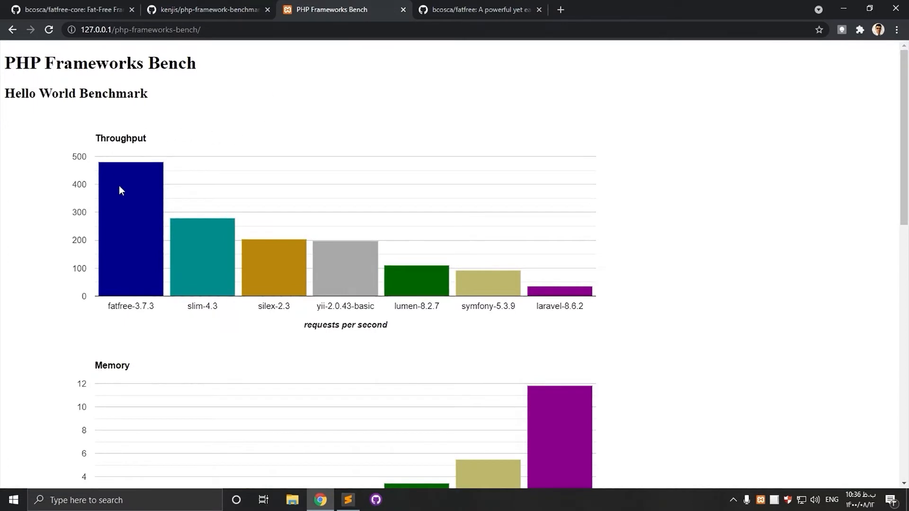
mouse_move(144, 267)
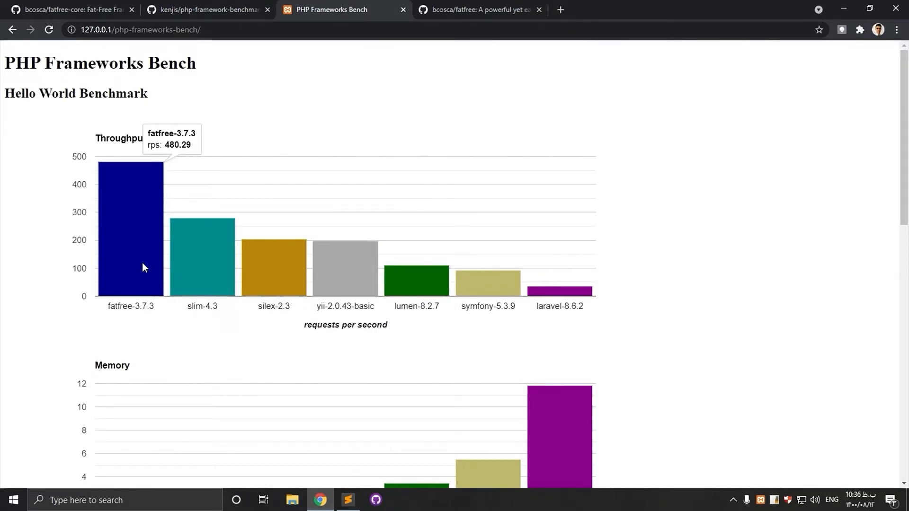
mouse_move(240, 275)
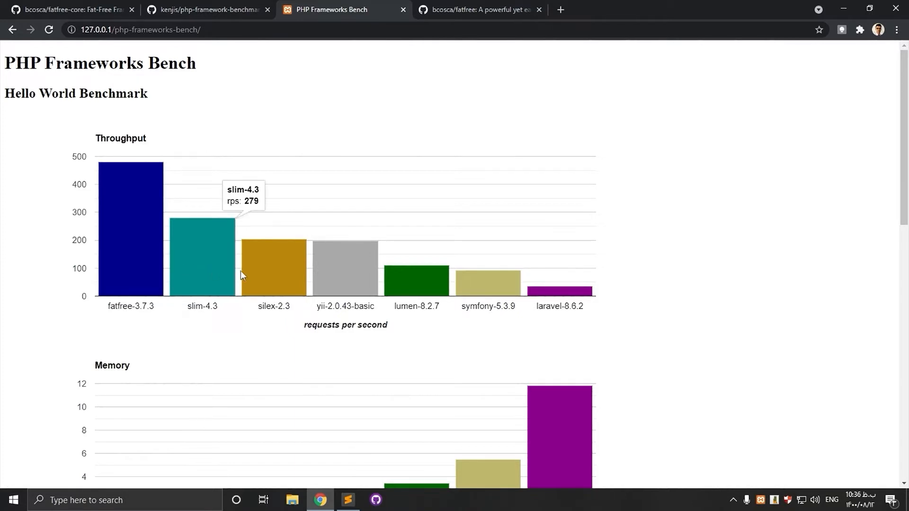
mouse_move(559, 298)
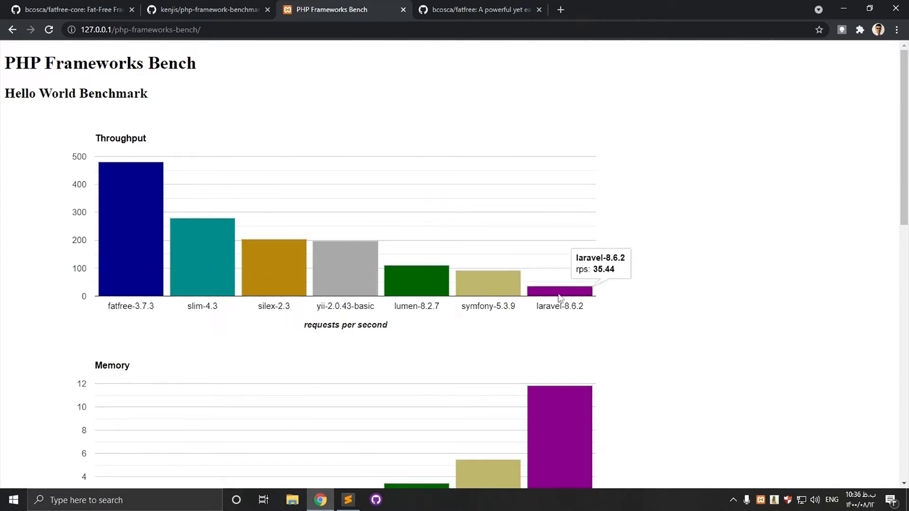
mouse_move(490, 308)
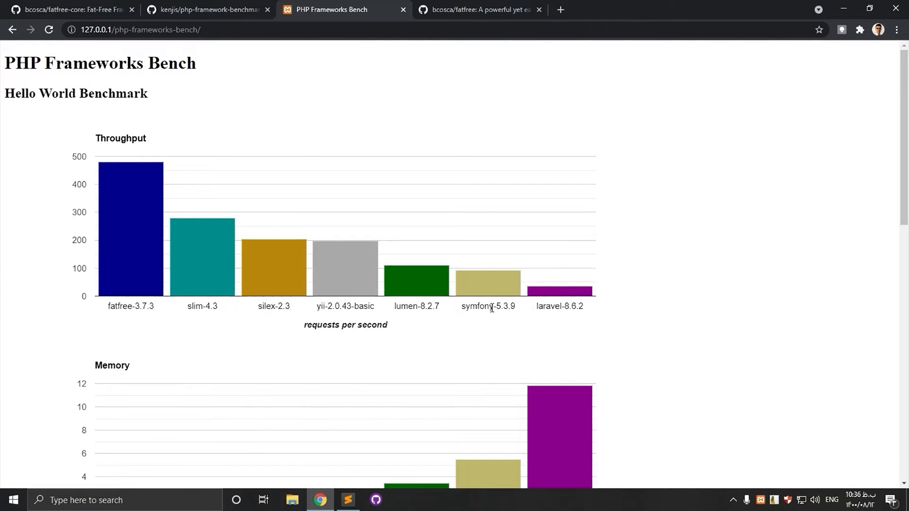
scroll("down", 3)
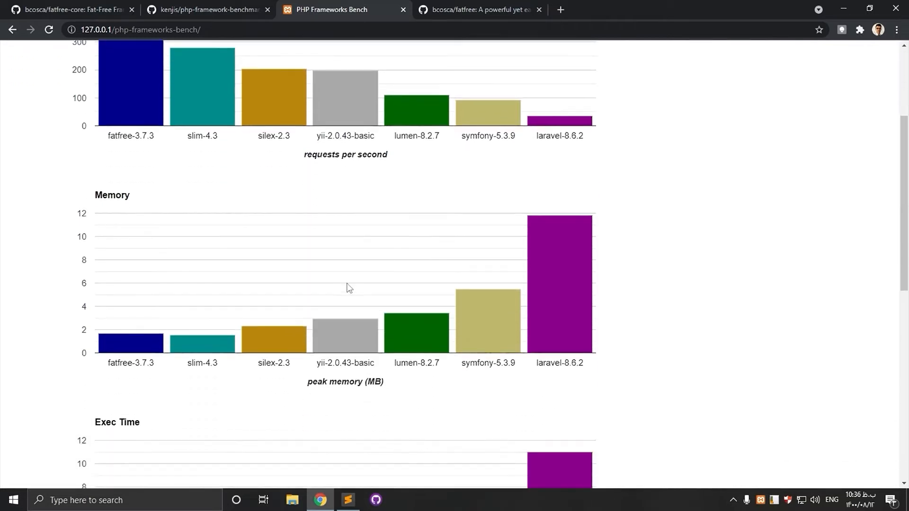
mouse_move(148, 348)
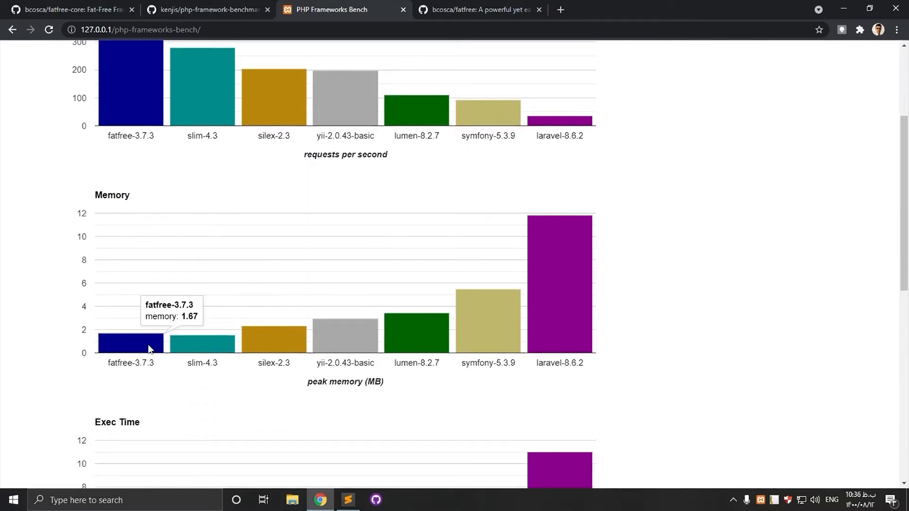
mouse_move(176, 349)
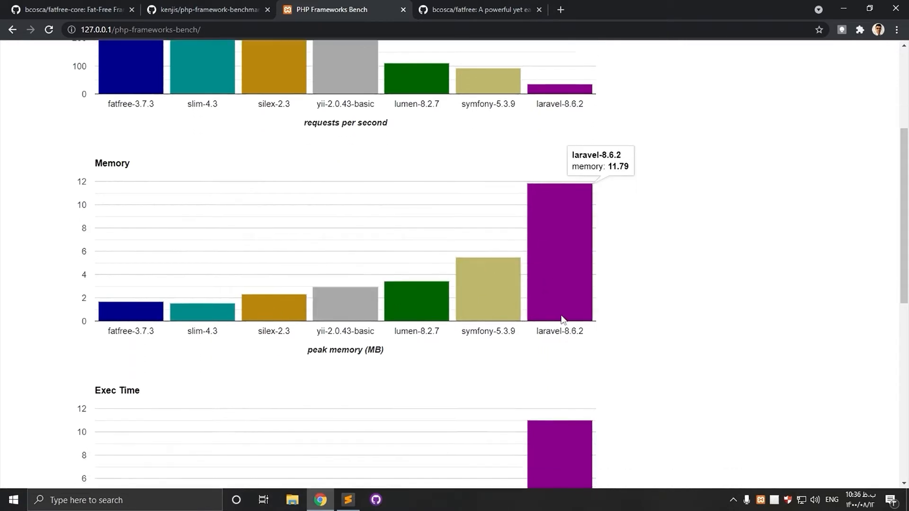
Scroll through the exec time and Included Files charts, where fatfree-3.7.3 is lowest and laravel-8.6.2 highest
scroll("down", 3)
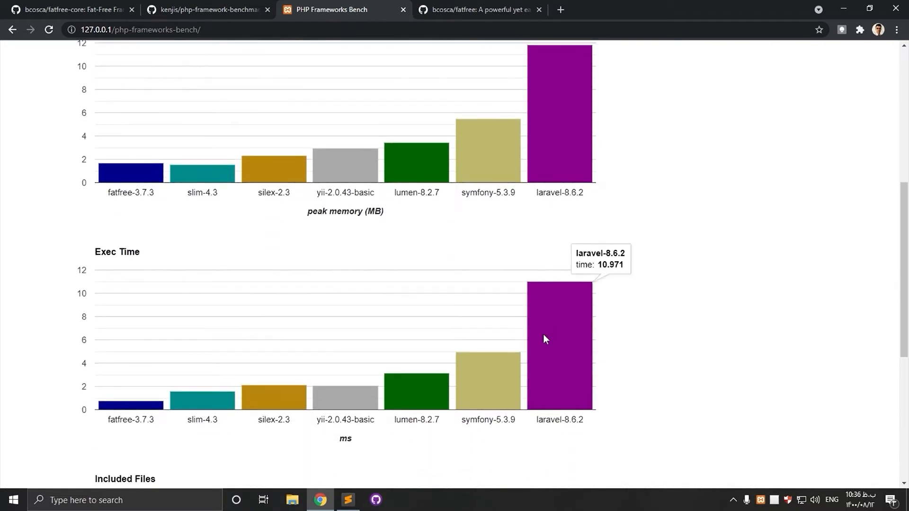
mouse_move(457, 380)
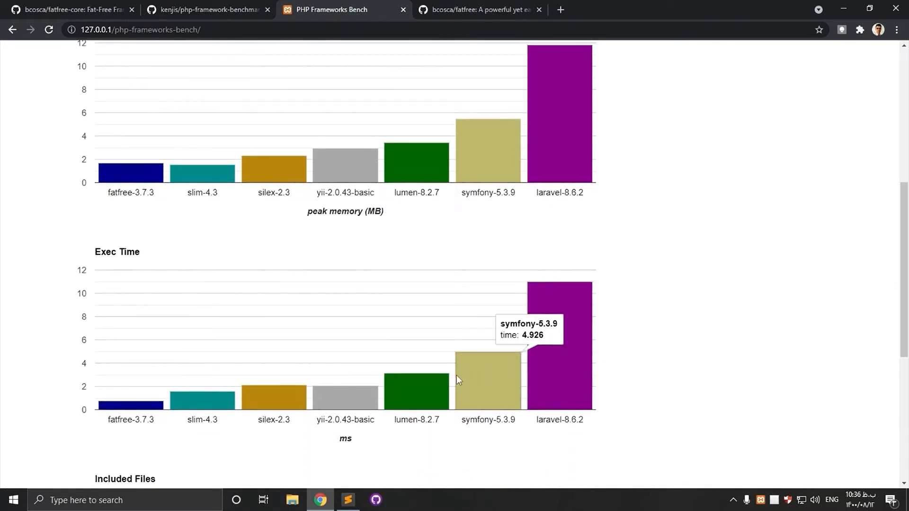
mouse_move(196, 346)
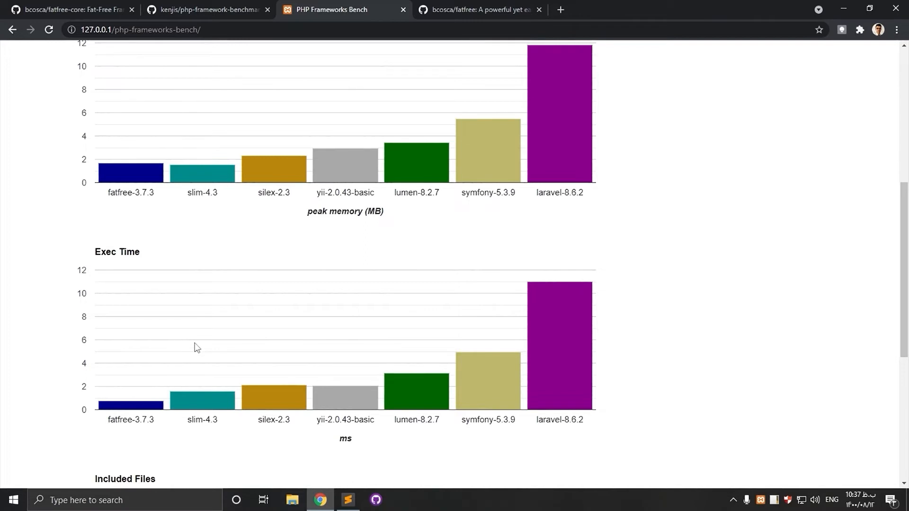
scroll("down", 3)
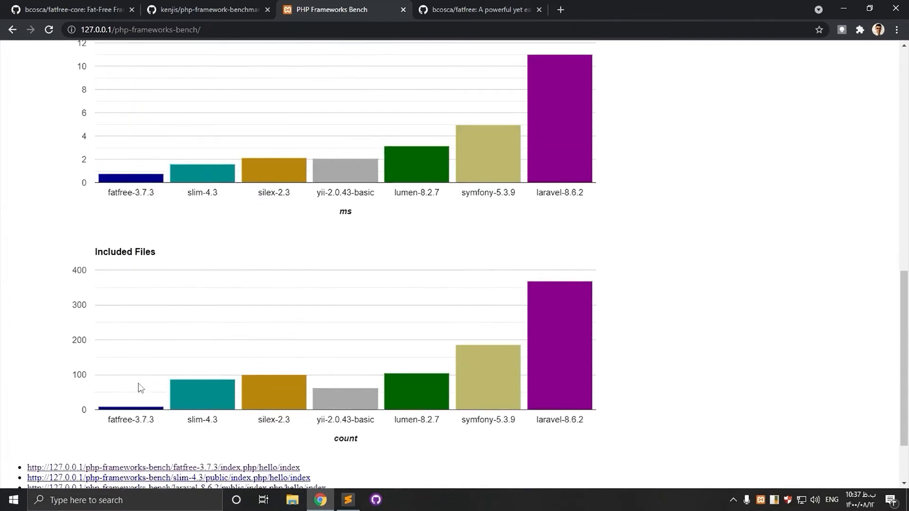
mouse_move(223, 404)
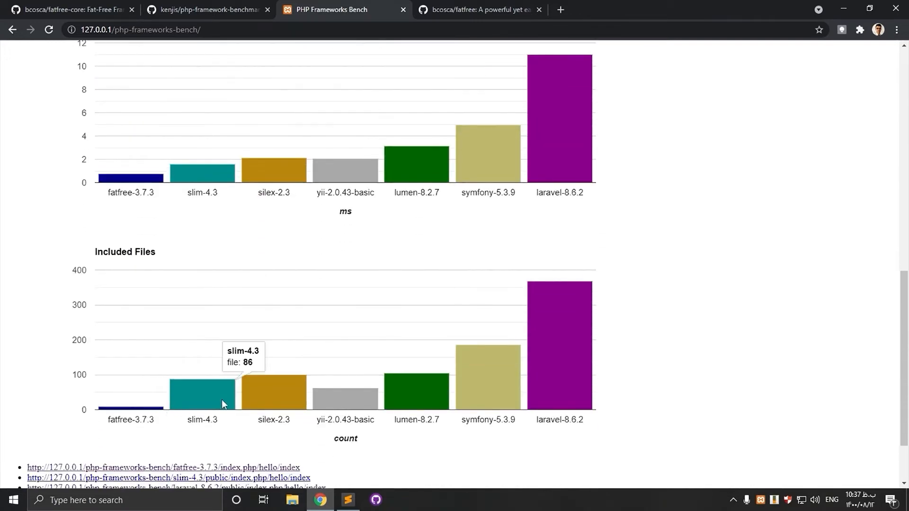
scroll("down", 3)
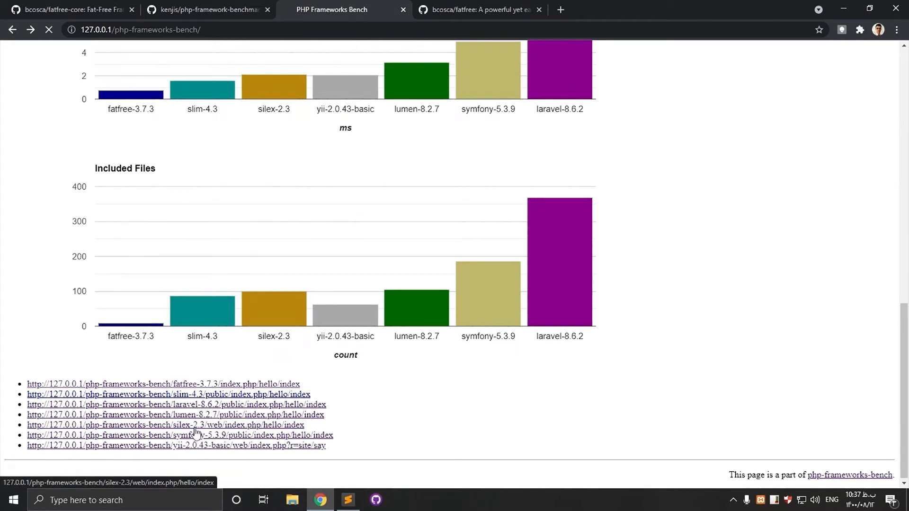
left_click(13, 29)
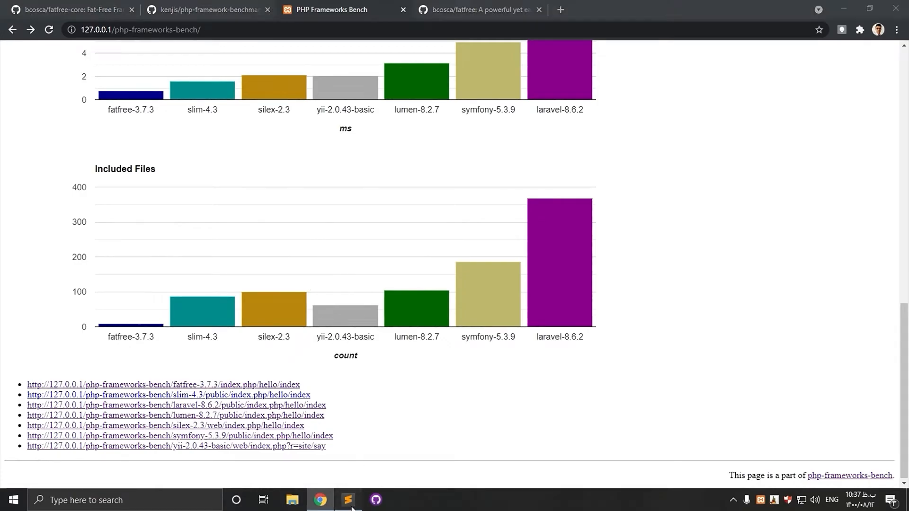
Review the benchmark script in Sublime Text, then remove the php-frameworks-bench folder from the project
left_click(348, 499)
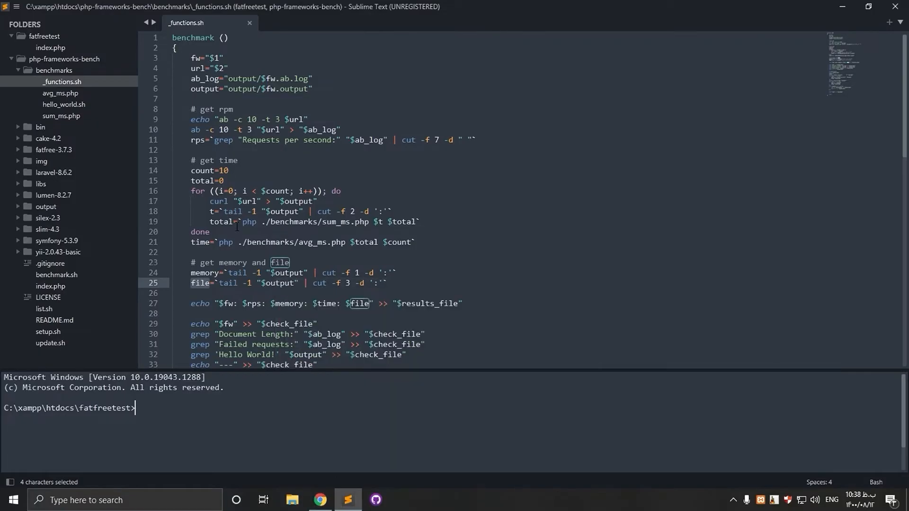
mouse_move(112, 121)
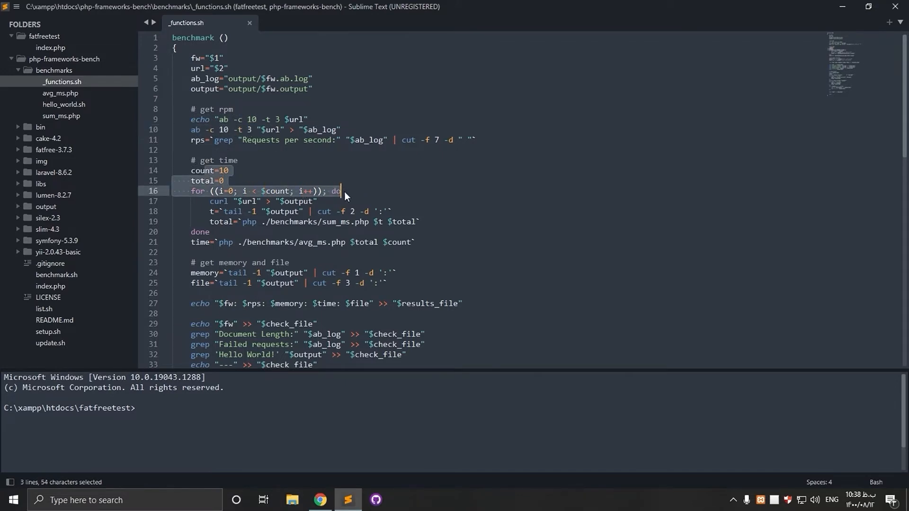
left_click(336, 190)
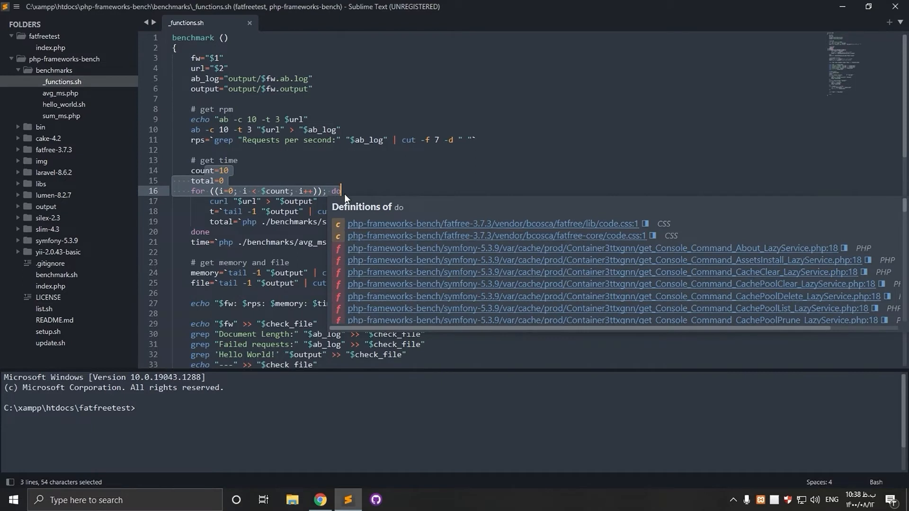
mouse_move(345, 200)
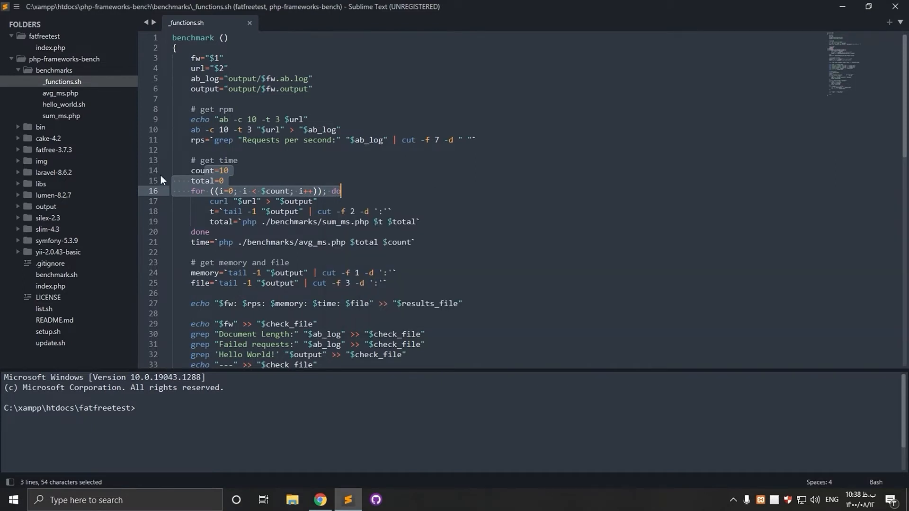
right_click(65, 59)
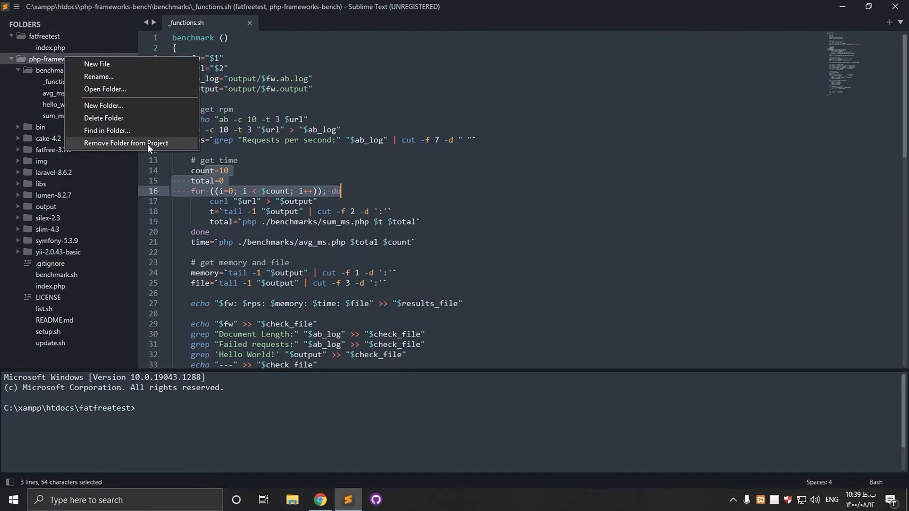
left_click(125, 143)
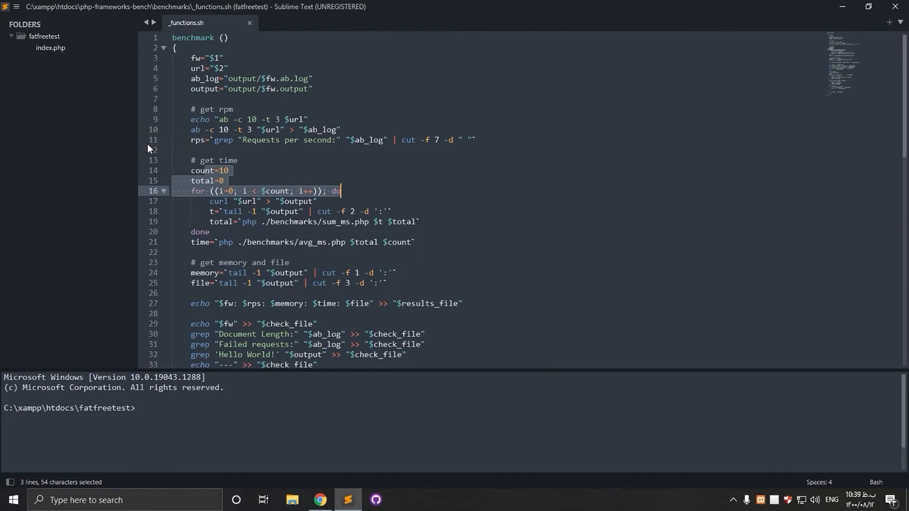
right_click(44, 36)
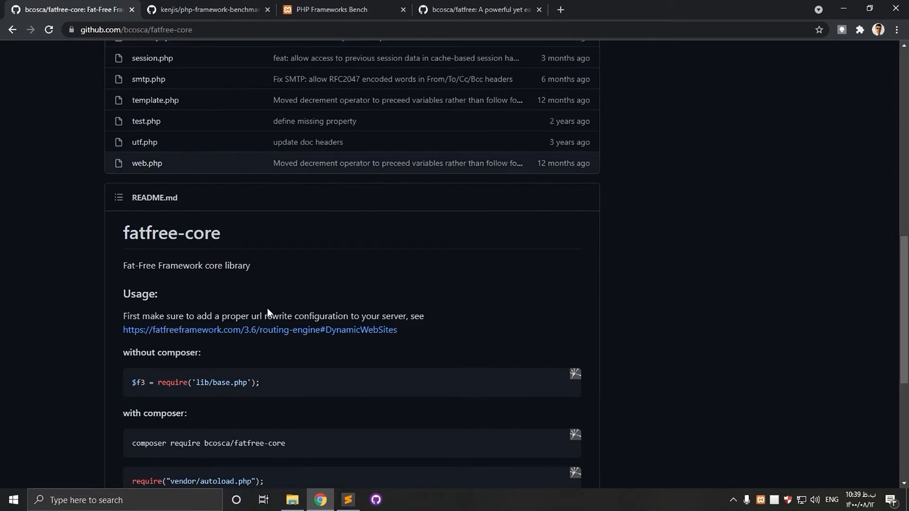
Copy 'composer require bcosca/fatfree-core' from the fatfree-core README
scroll("down", 3)
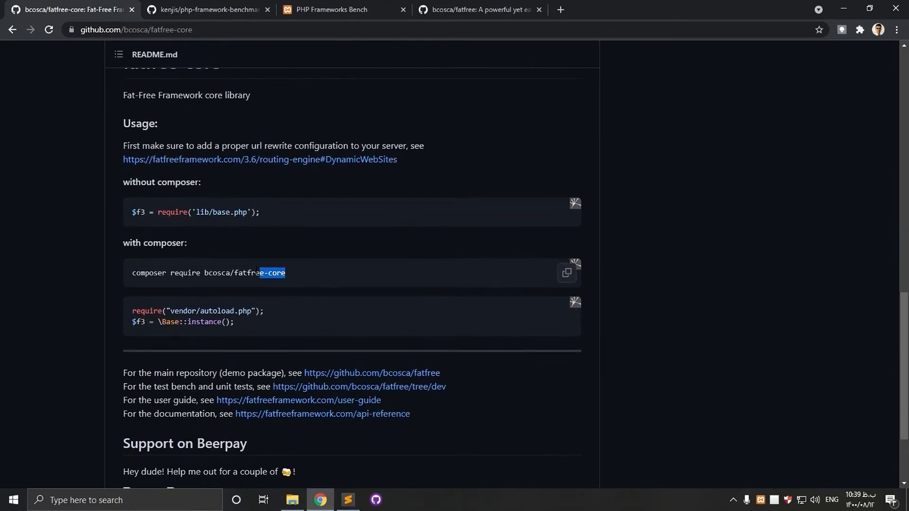
right_click(193, 276)
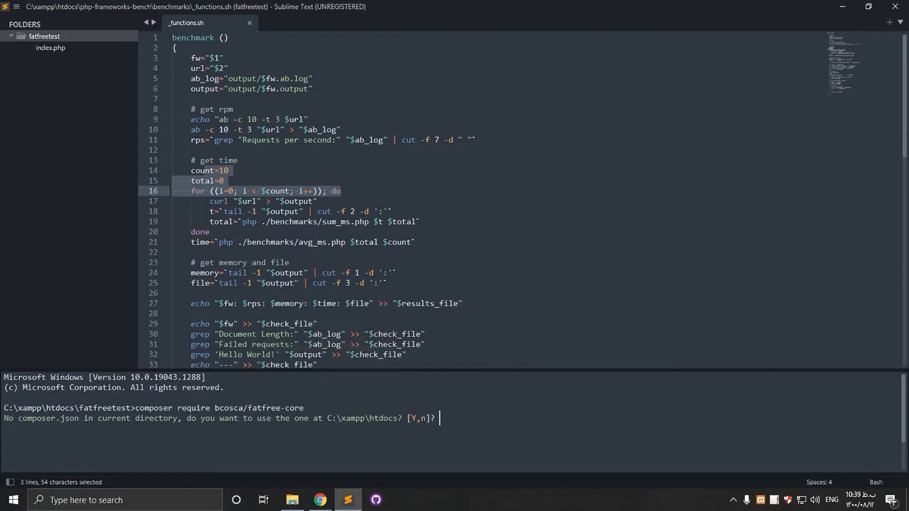
Answer 'n' to the parent composer.json prompt so fatfree-core 3.7.3 installs
type("n")
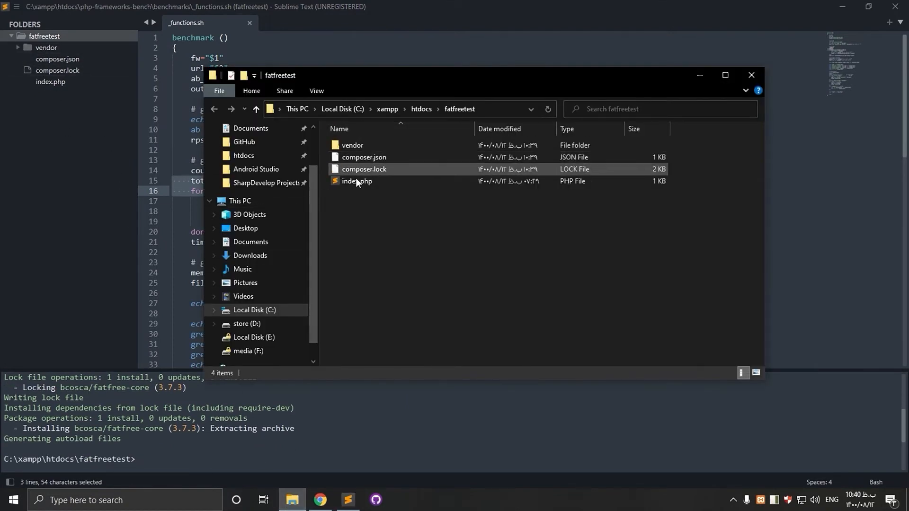
Open index.php from the fatfreetest folder in File Explorer
double_click(357, 181)
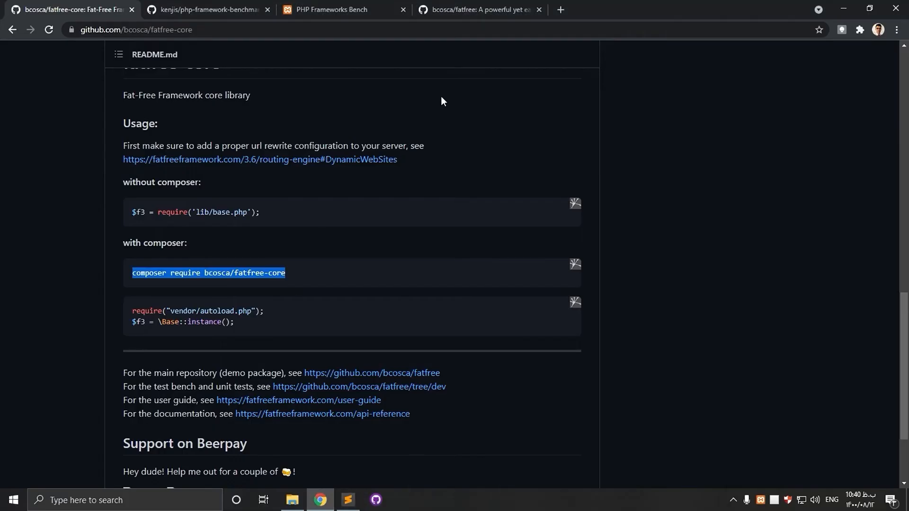
Load 127.0.0.1/fatfreetest/ in a new browser tab
left_click(695, 10)
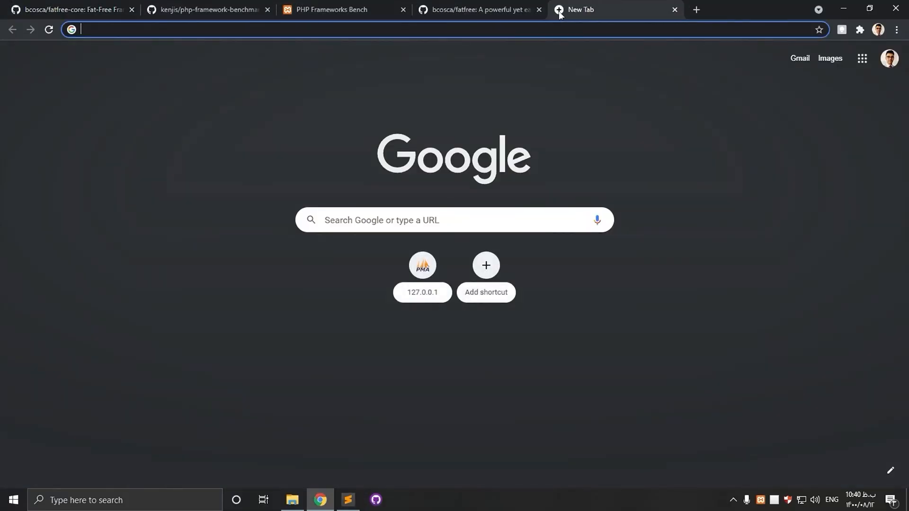
type("127.0.0.1/fatfreetest/")
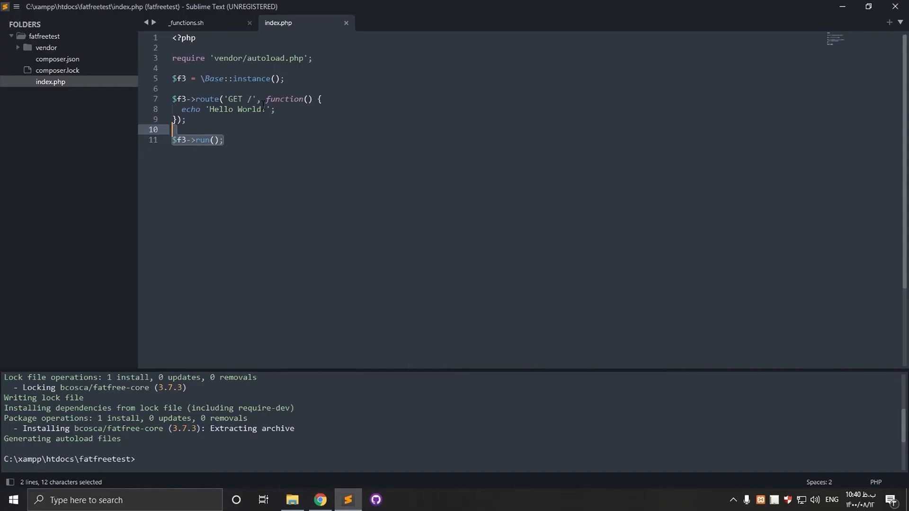
Change the greeting in index.php to 'Hello World!!' and save it
type("!!")
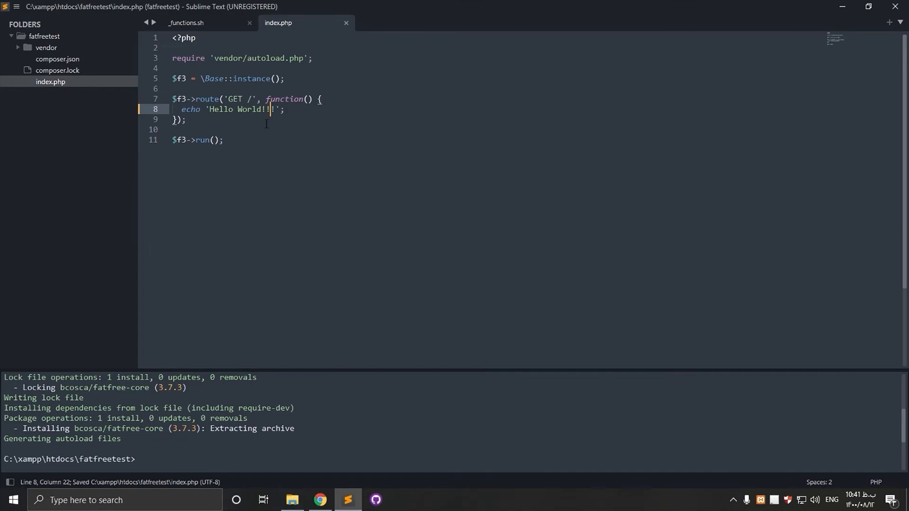
left_click(320, 500)
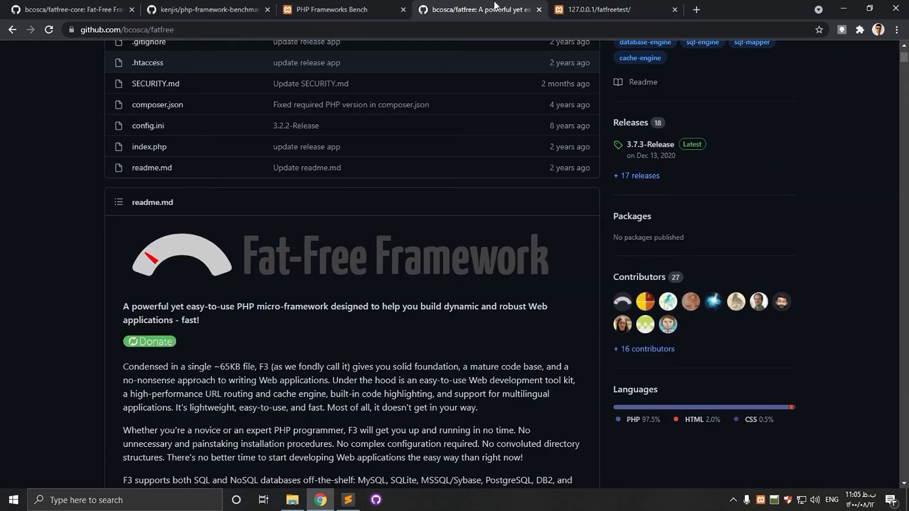
Read the bcosca/fatfree README's composer create-project command and the Hello World examples
scroll("down", 3)
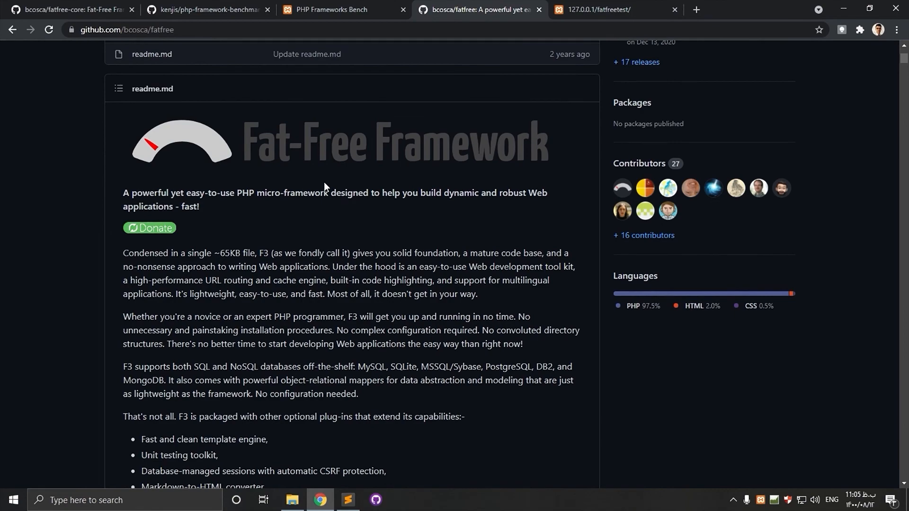
scroll("down", 3)
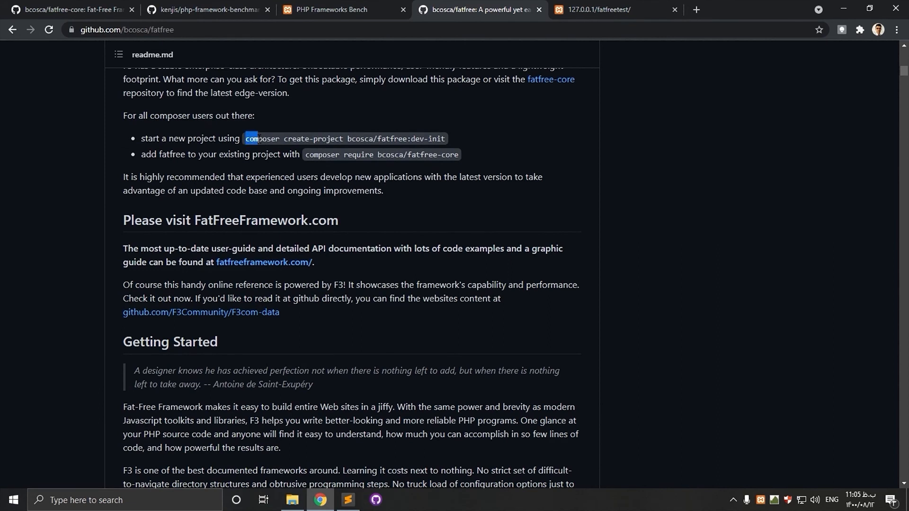
left_click_drag(251, 139, 409, 138)
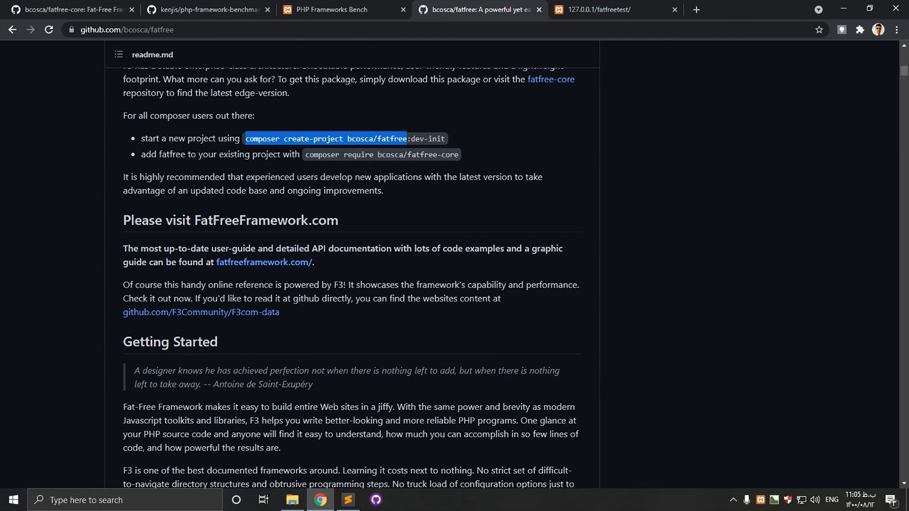
scroll("down", 3)
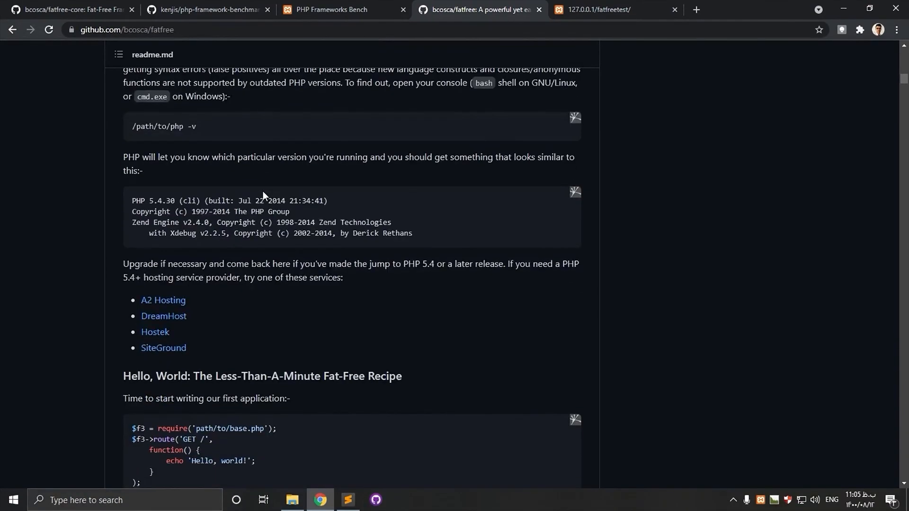
scroll("down", 3)
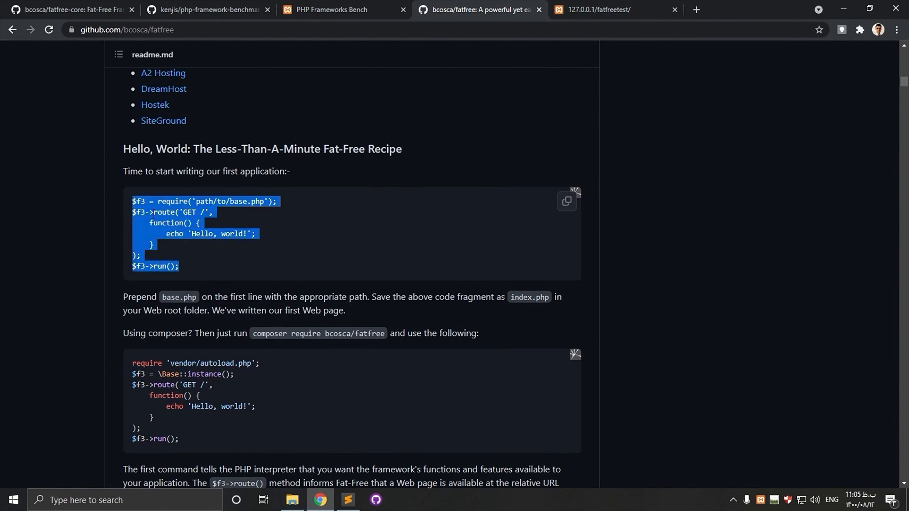
scroll("down", 3)
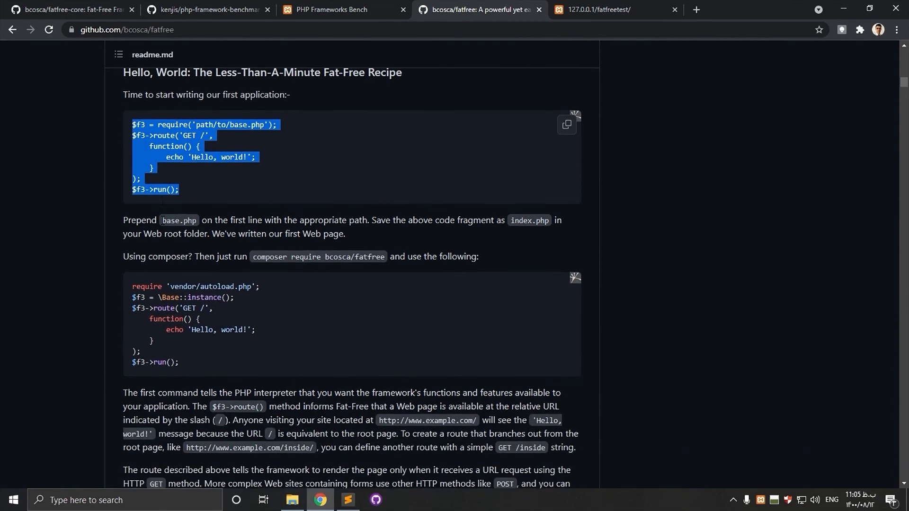
scroll("down", 3)
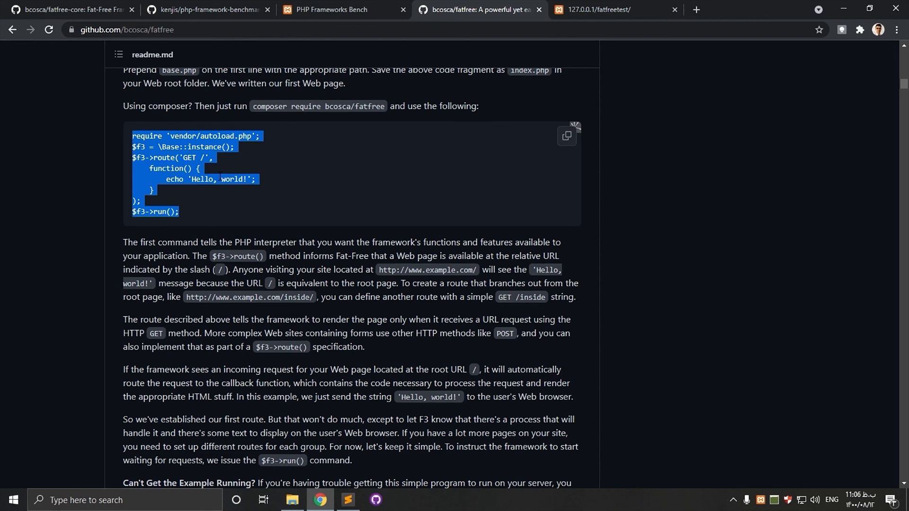
left_click(274, 219)
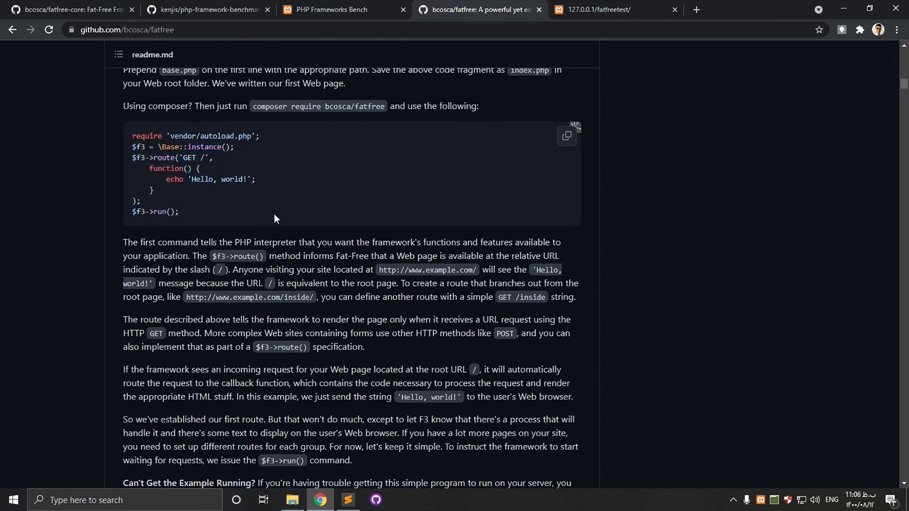